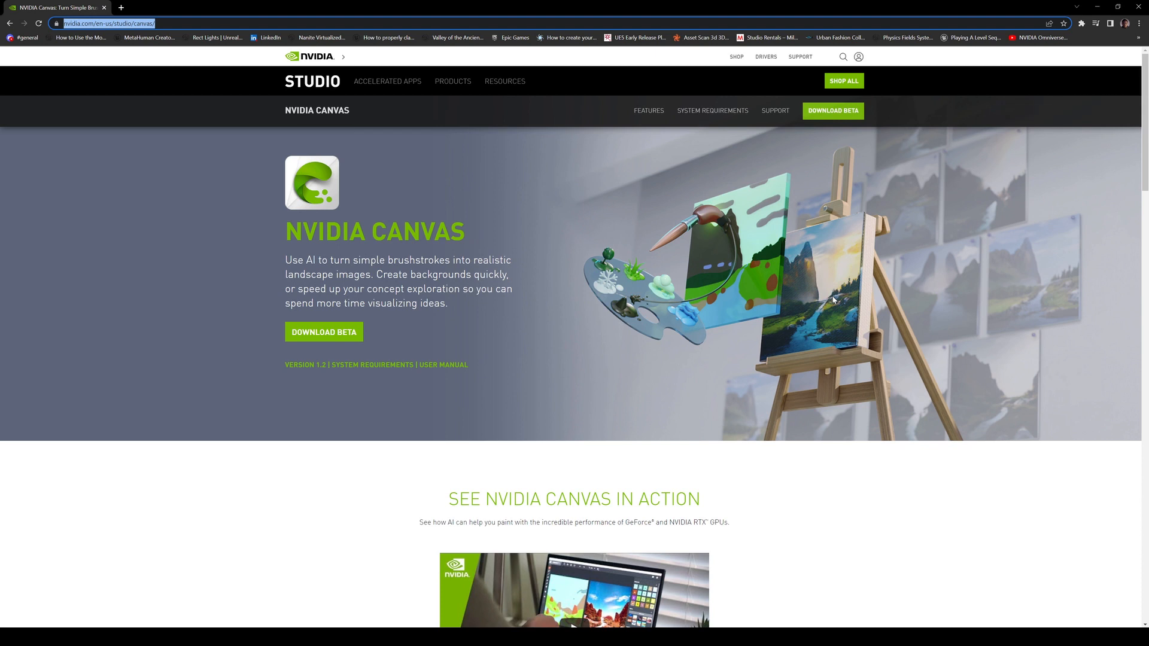
Apply the last style preset to turn the starry night sky into a sunny blue sky
scroll(down, 3)
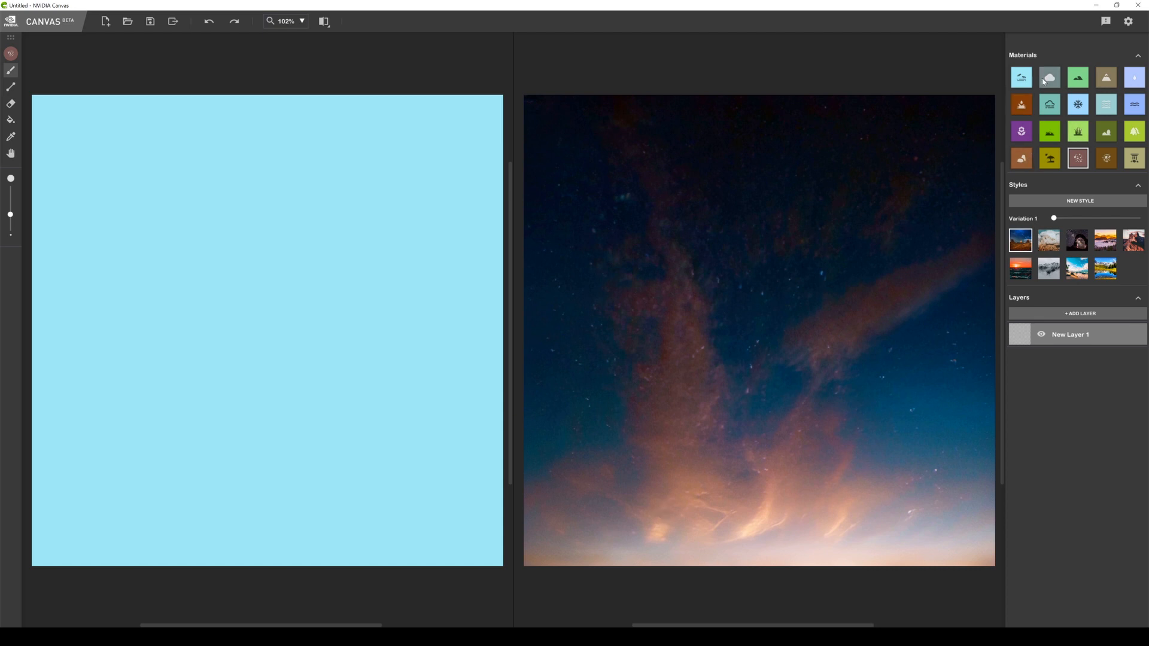
click(1019, 78)
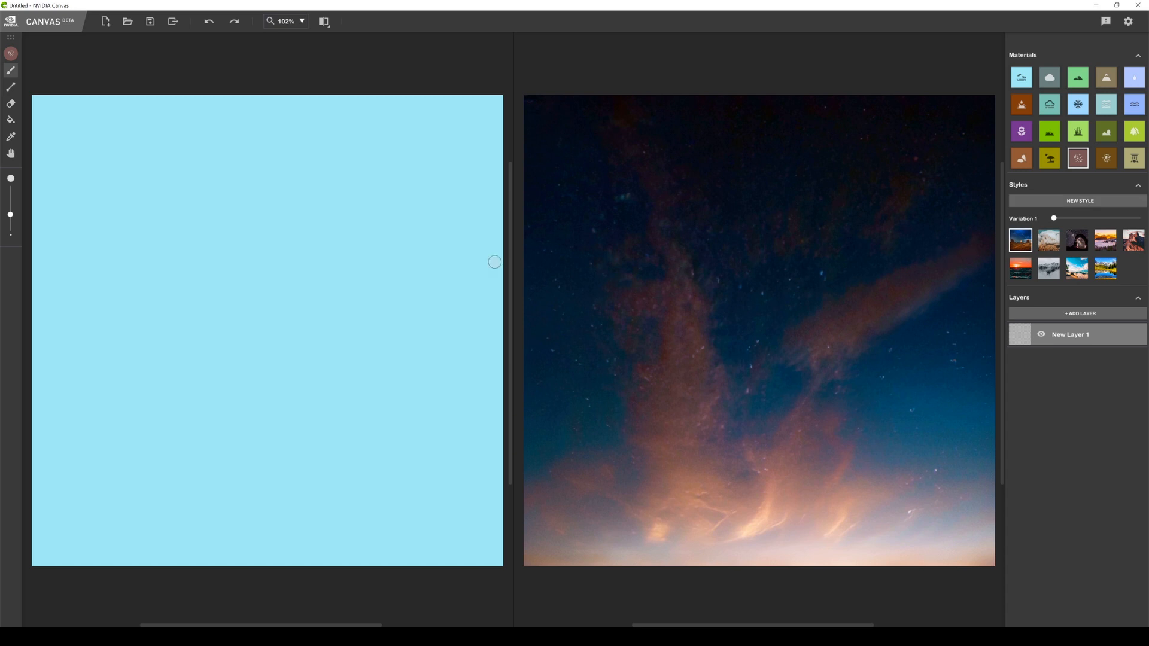
click(1105, 268)
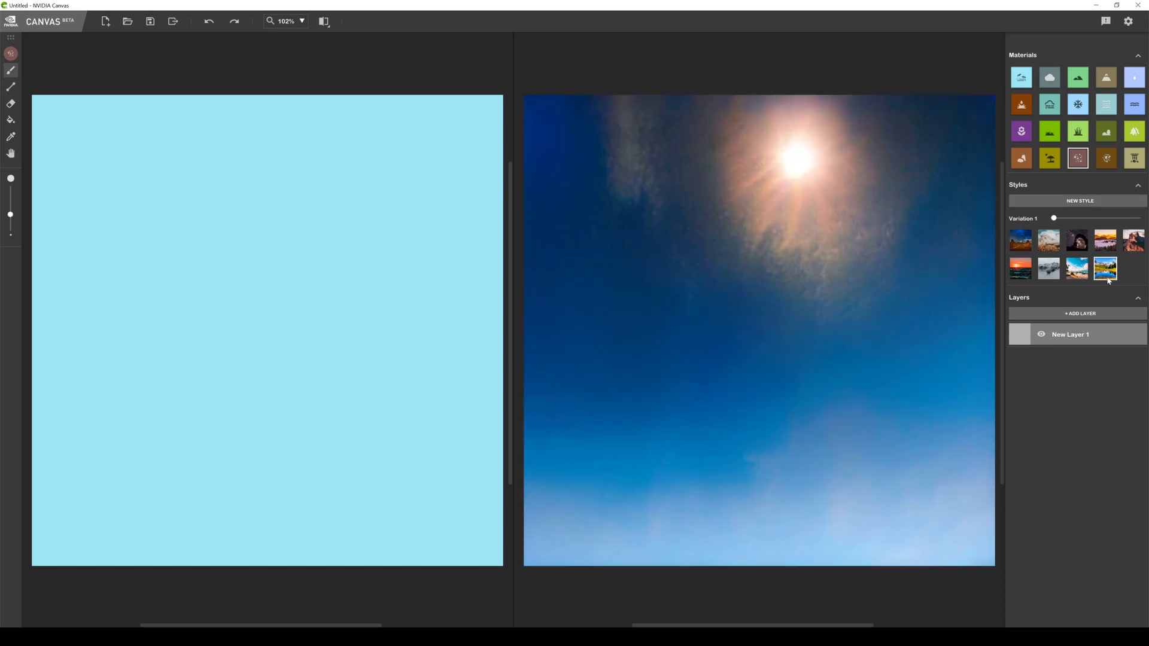
click(1105, 267)
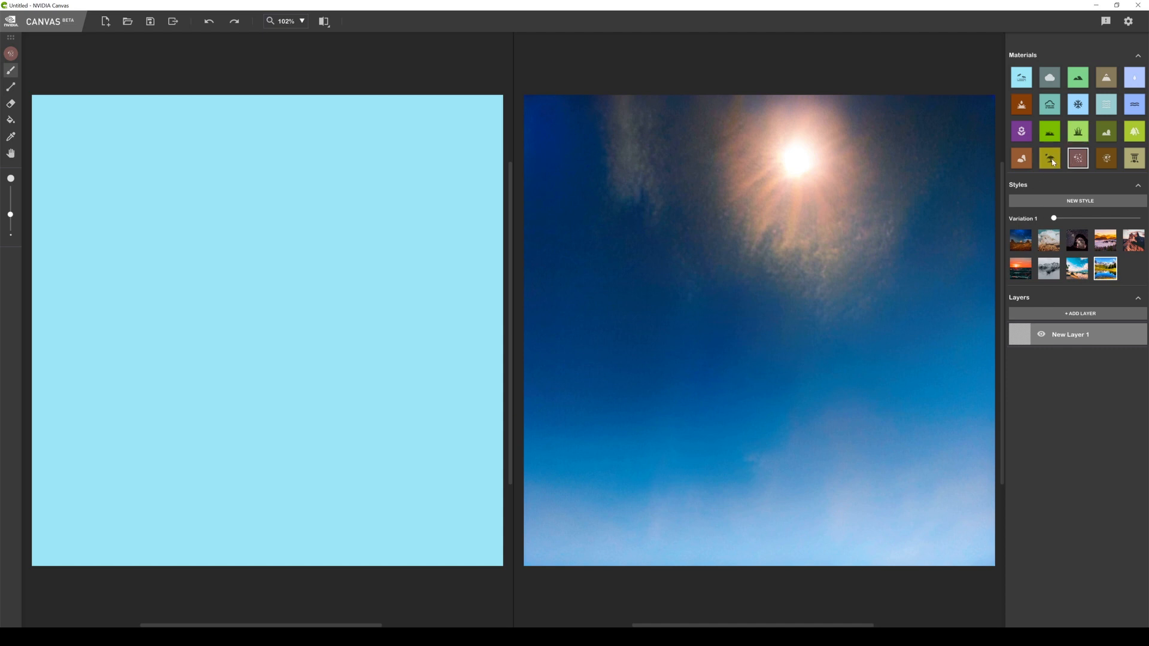
Paint a ground horizon line across the lower canvas and a tree trunk with crown
click(1048, 158)
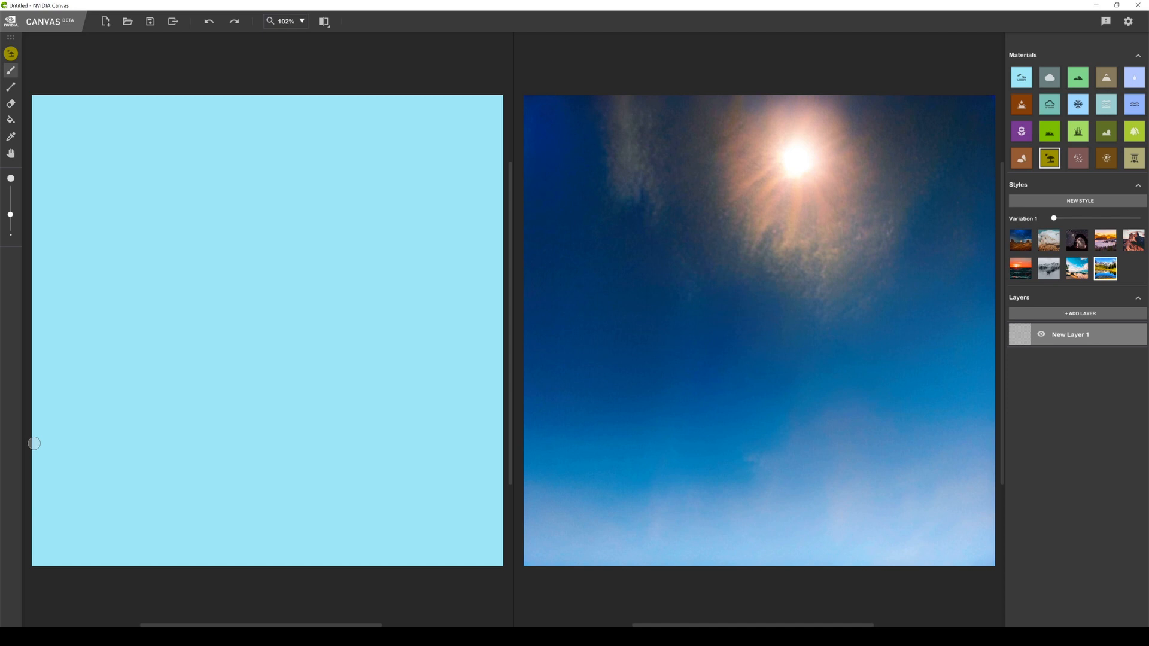
drag(33, 441, 474, 437)
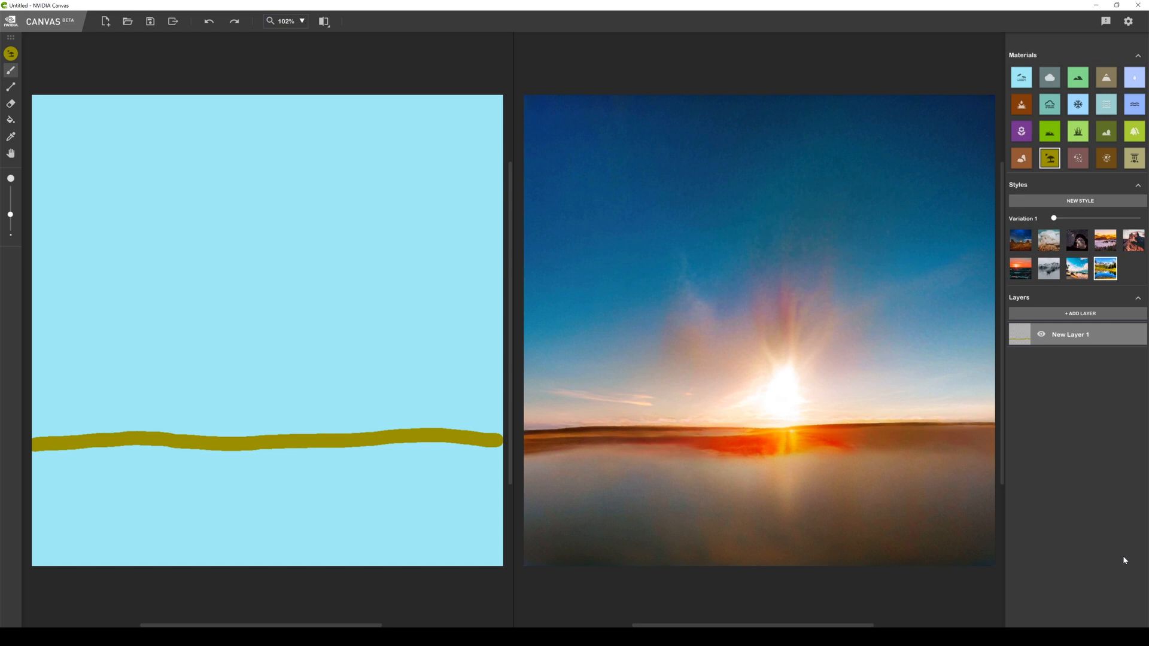
mouse_move(1037, 429)
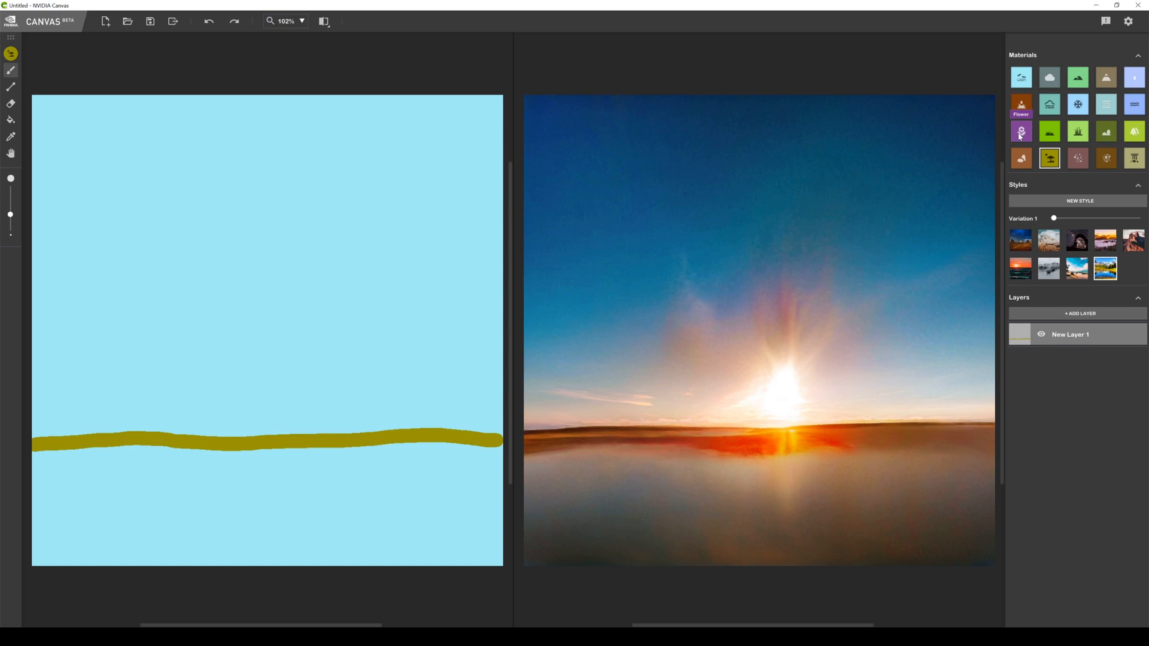
mouse_move(1133, 130)
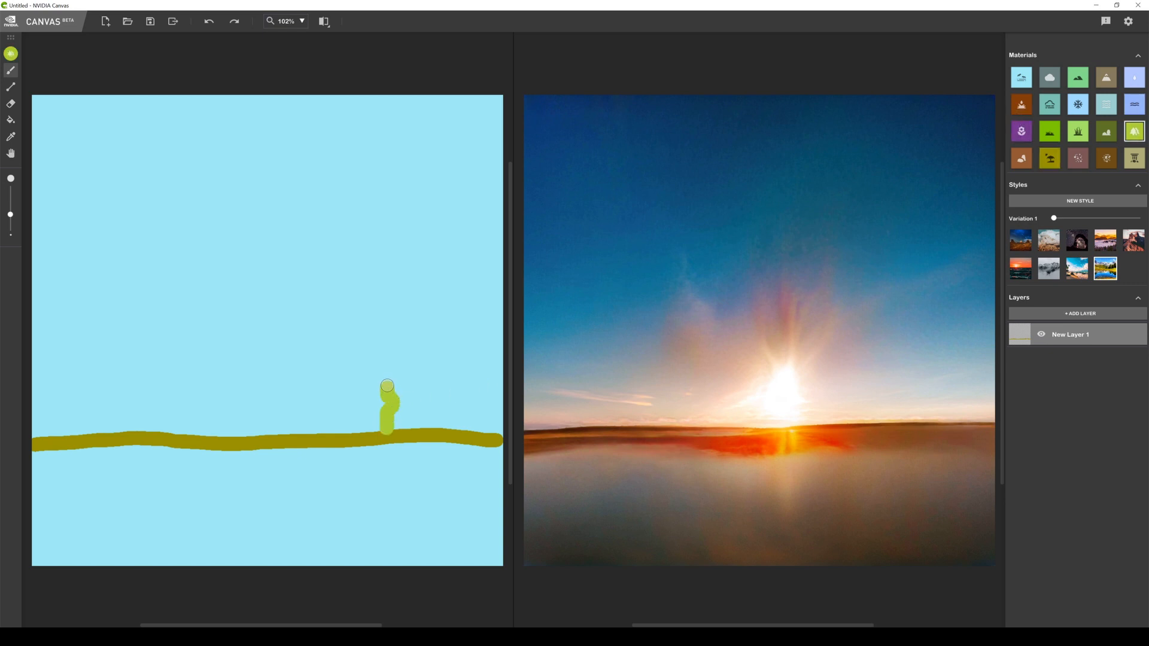
drag(387, 386, 420, 313)
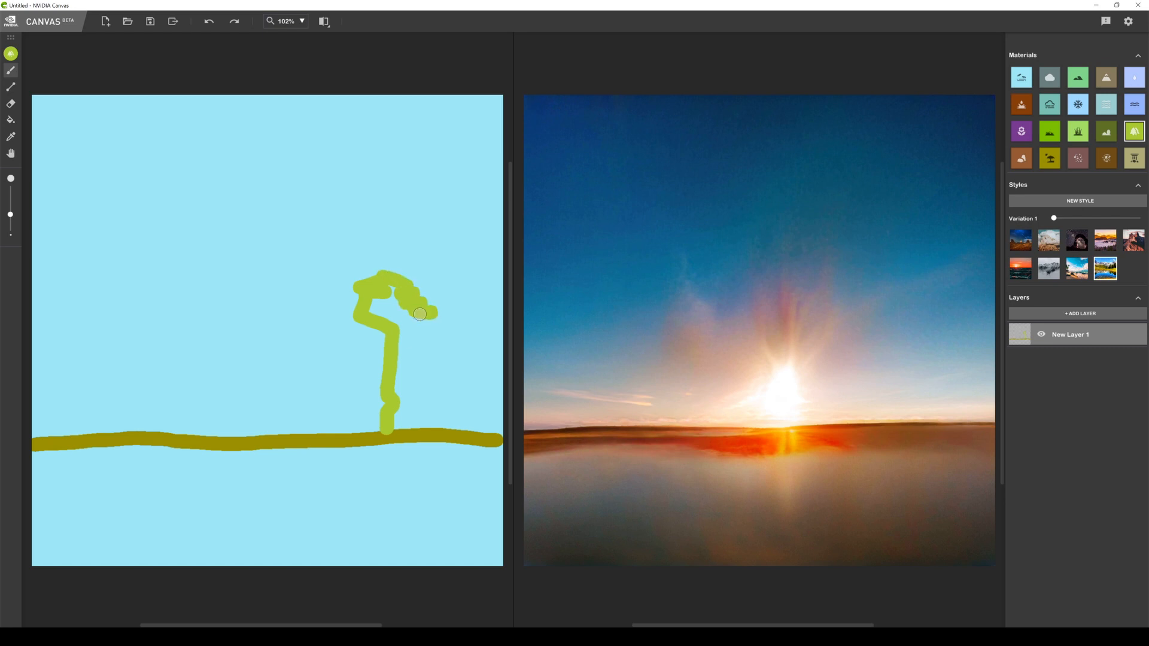
drag(419, 313, 394, 425)
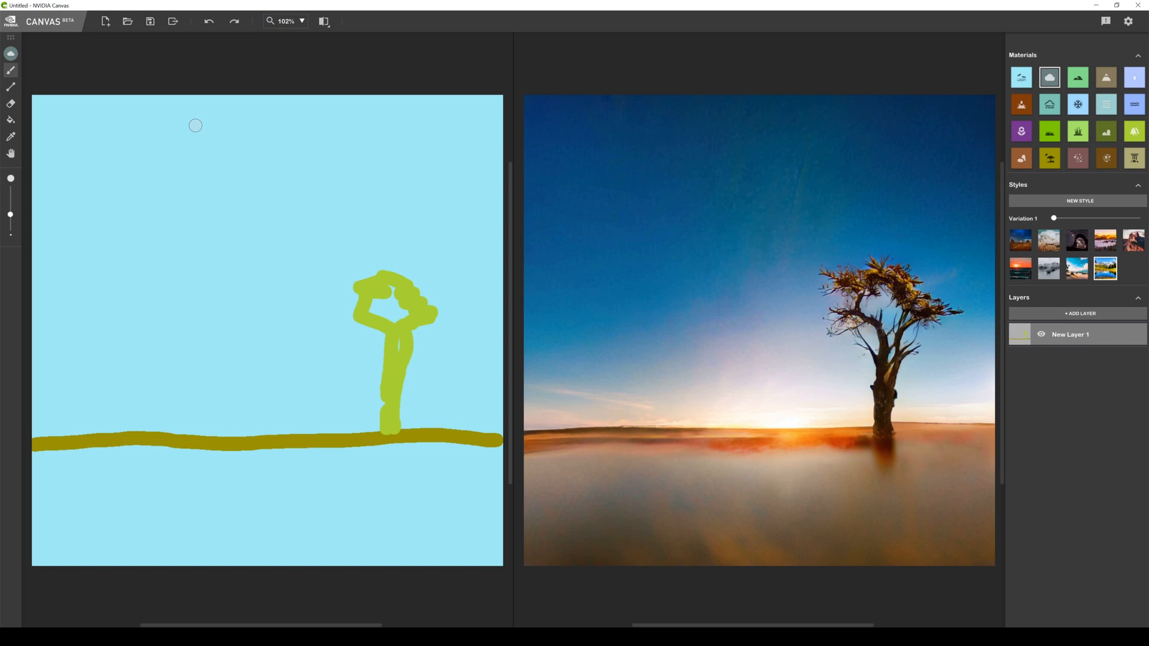
mouse_move(1048, 78)
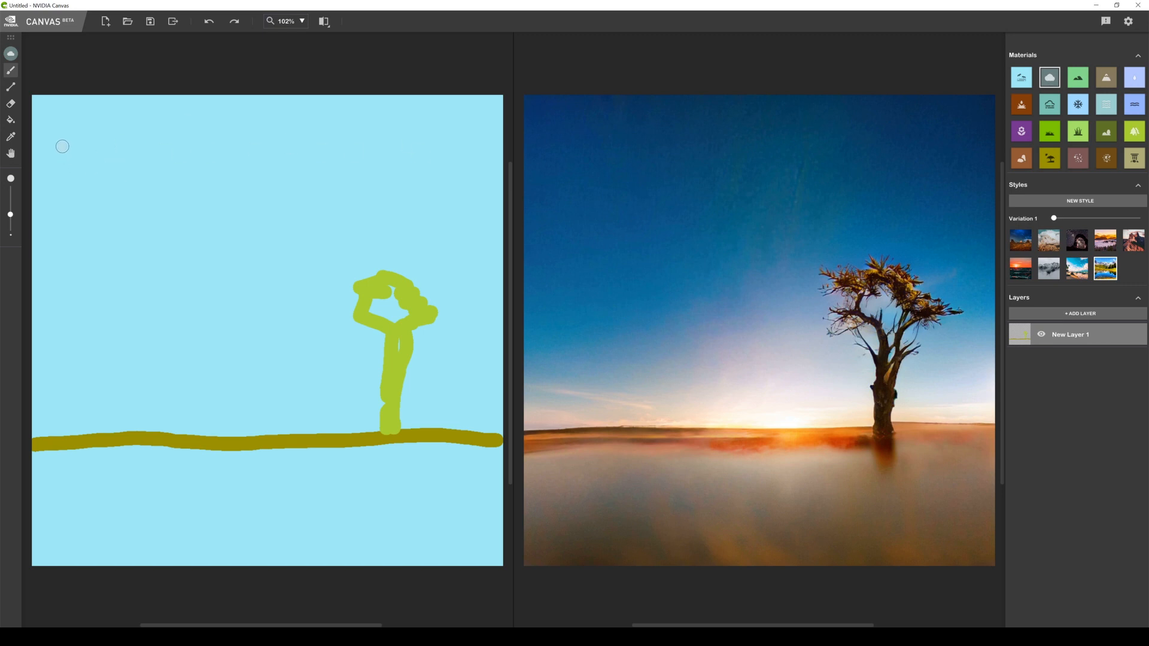
Sketch two cloud outlines, one in the top-left and one in the top-right sky
drag(58, 143, 140, 137)
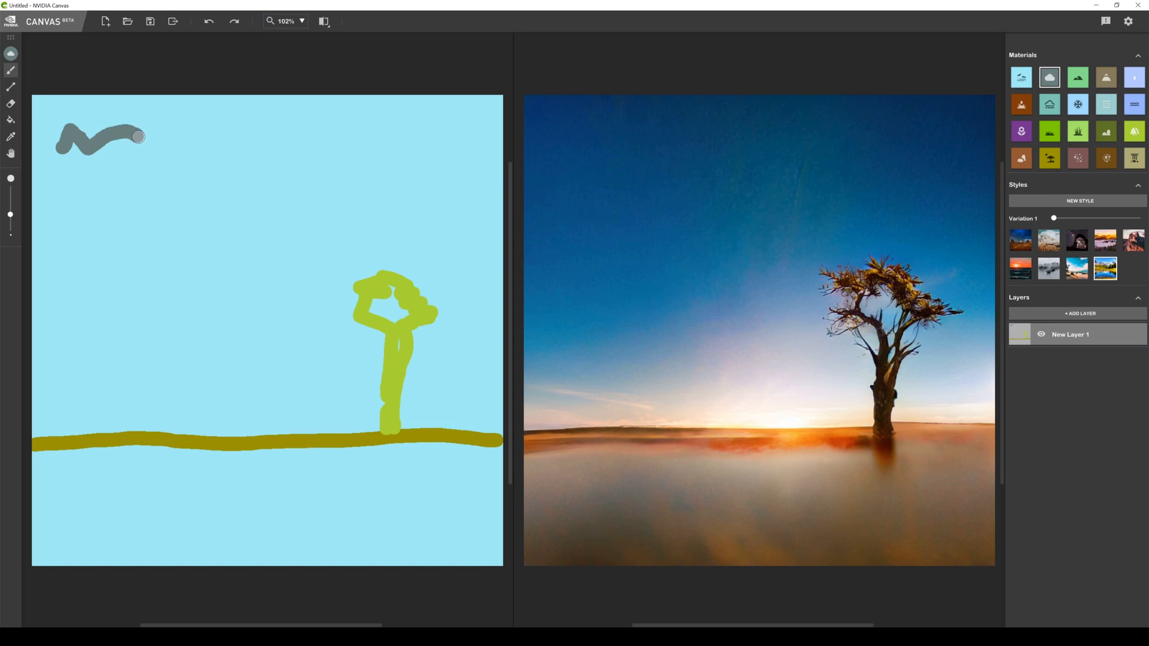
drag(140, 137, 141, 176)
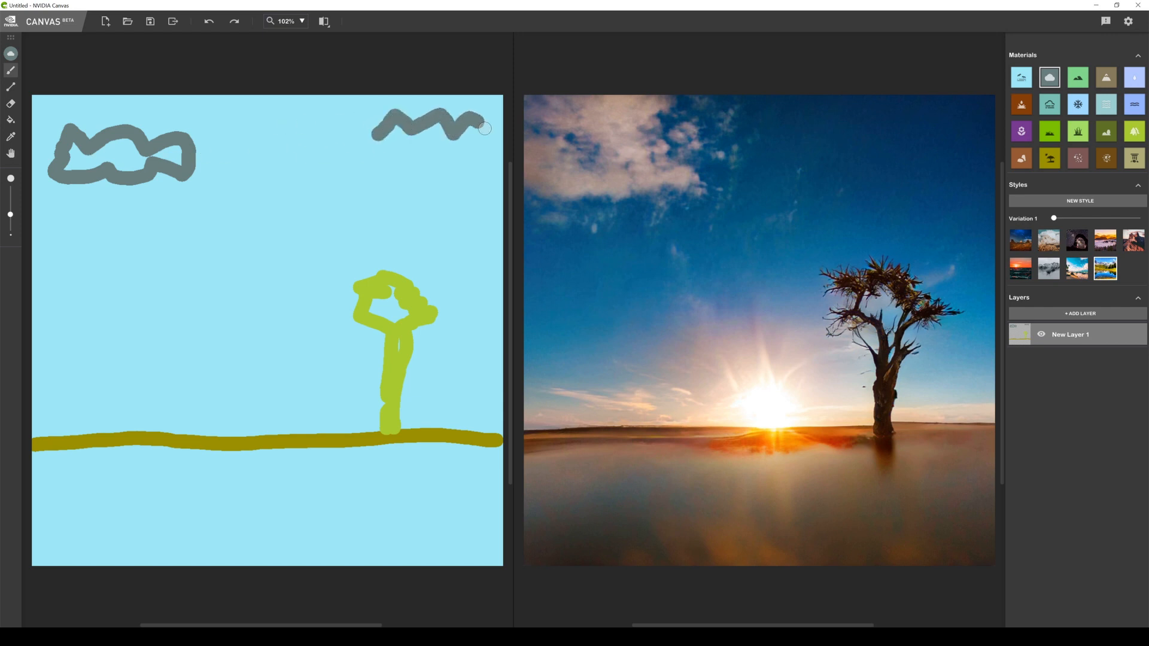
drag(487, 128, 373, 143)
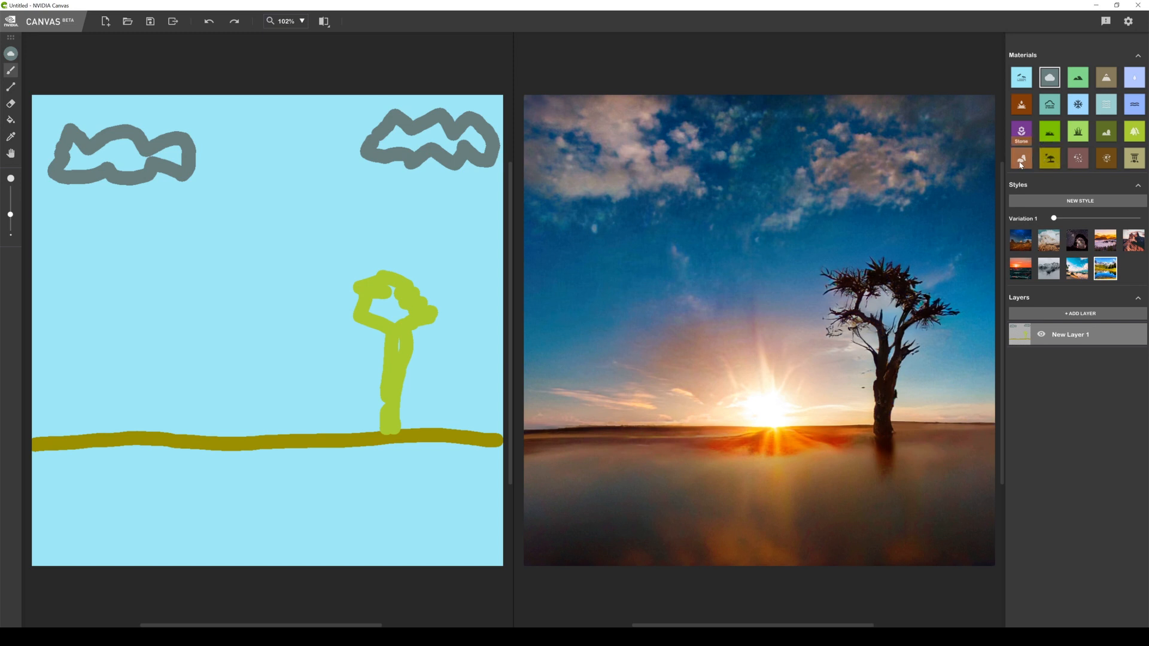
Choose the Rock material and paint rock shapes along the left horizon
click(1020, 158)
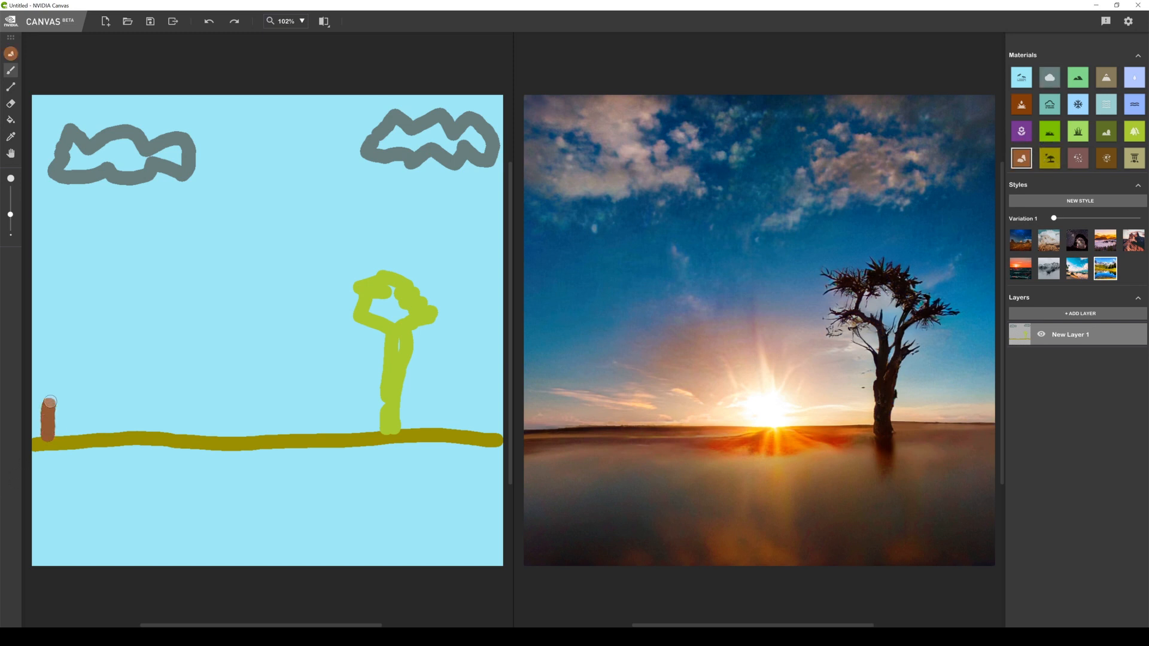
drag(51, 401, 85, 432)
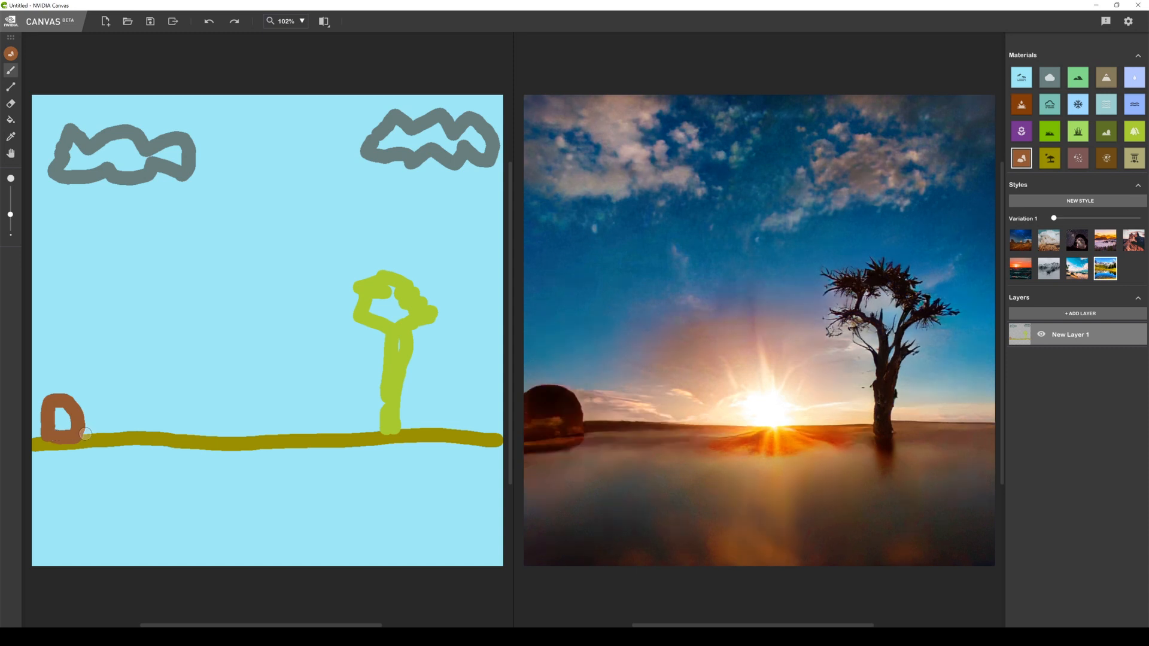
drag(73, 410, 102, 418)
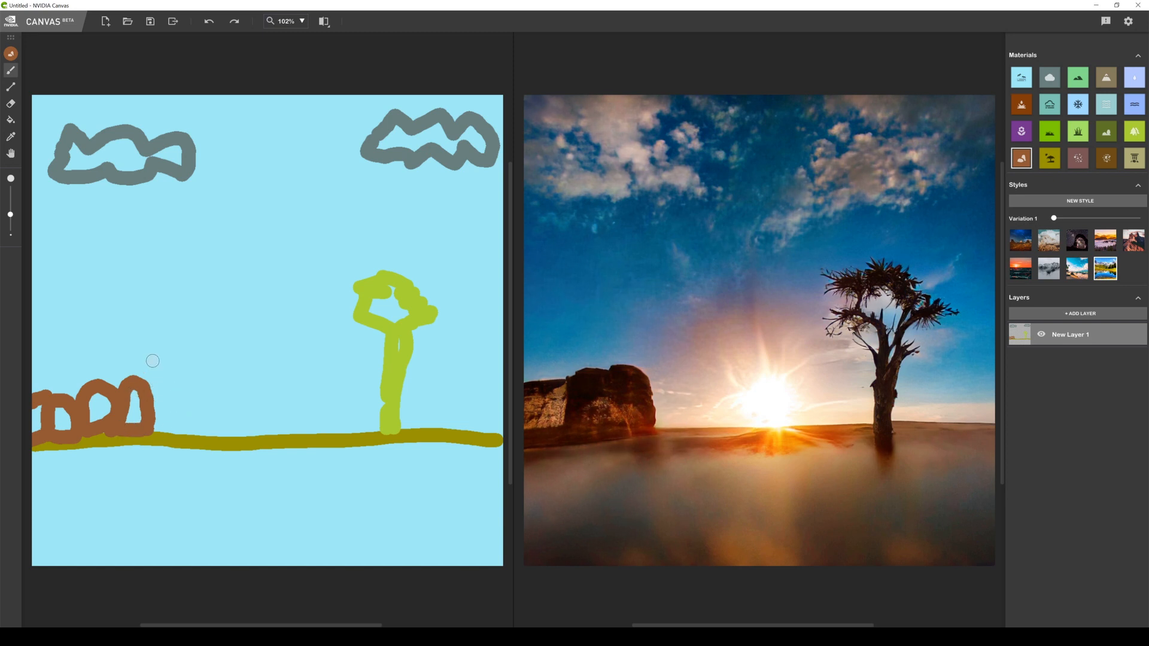
drag(153, 359, 150, 431)
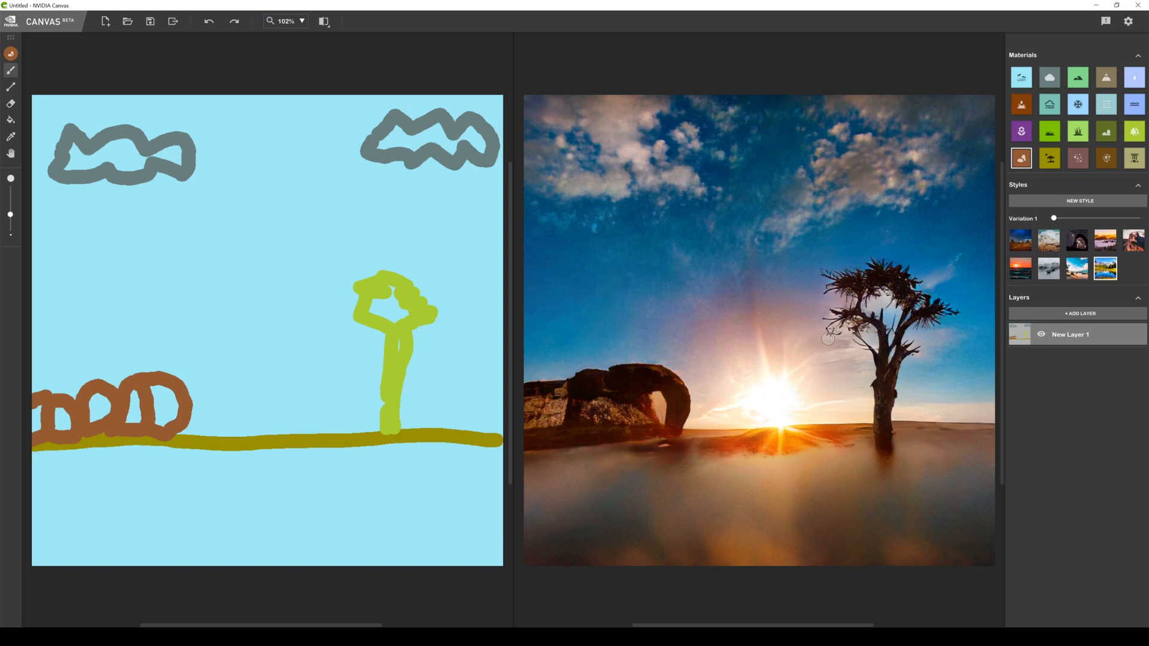
mouse_move(882, 261)
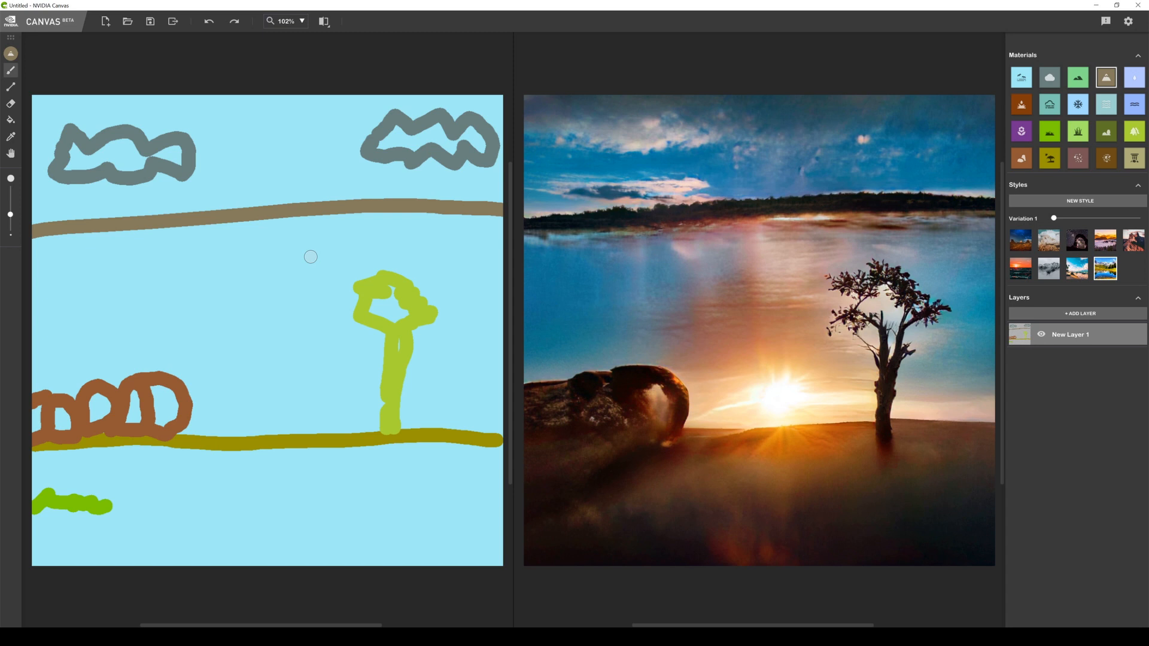
mouse_move(160, 178)
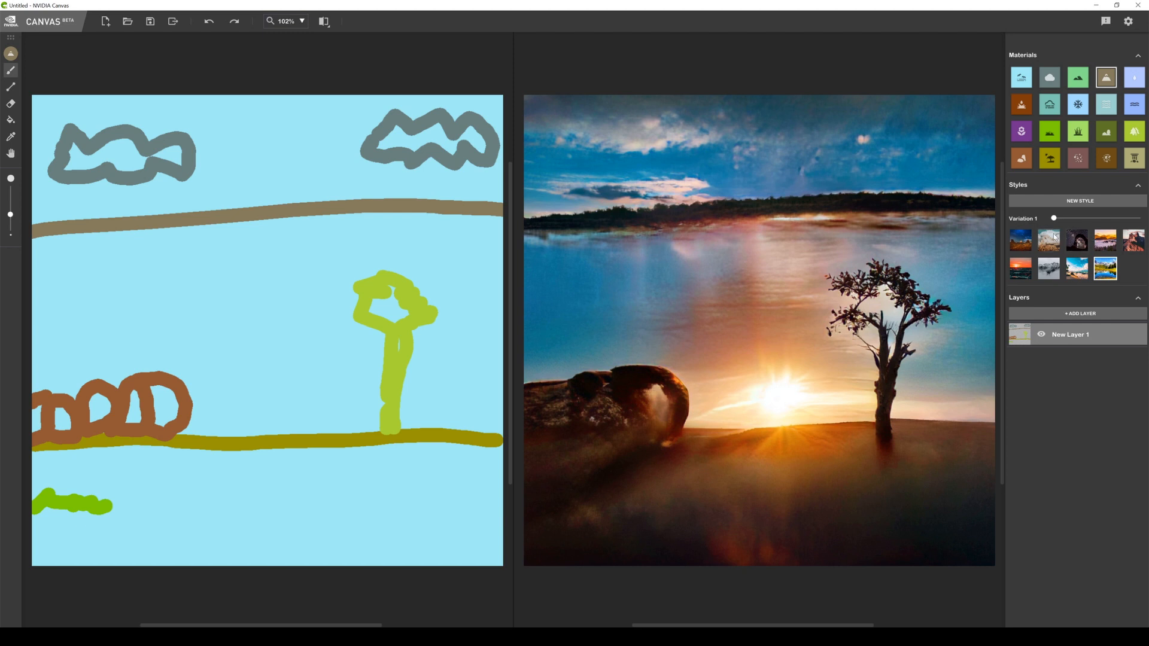
Choose the Water material and paint a river running down to the horizon
click(1133, 104)
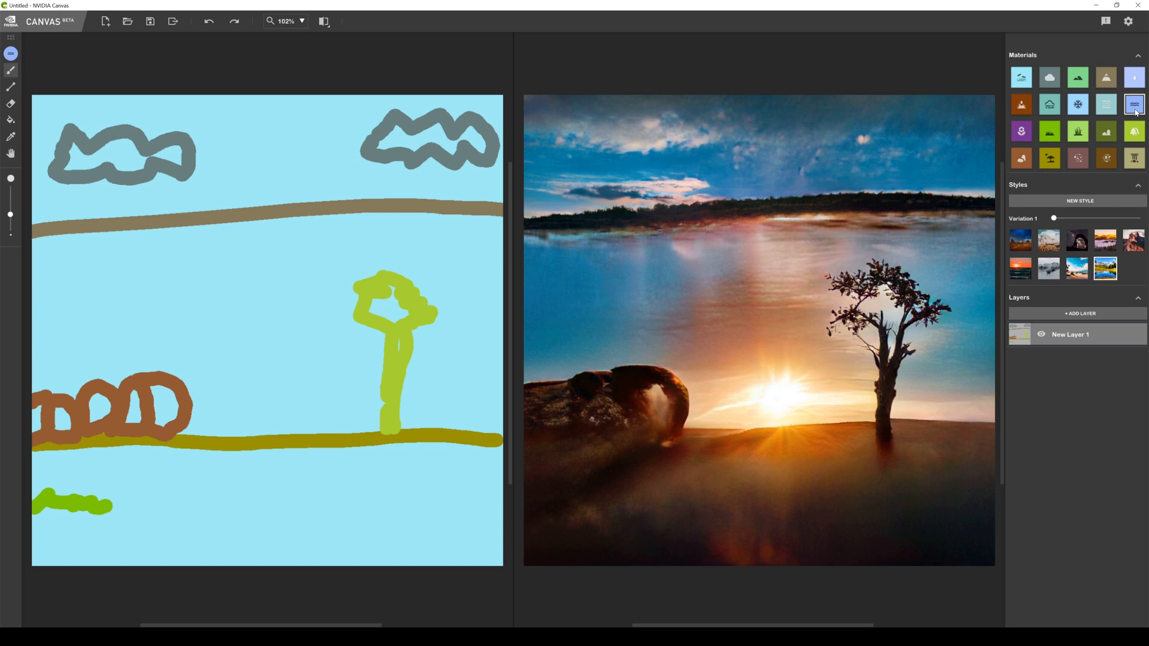
mouse_move(287, 231)
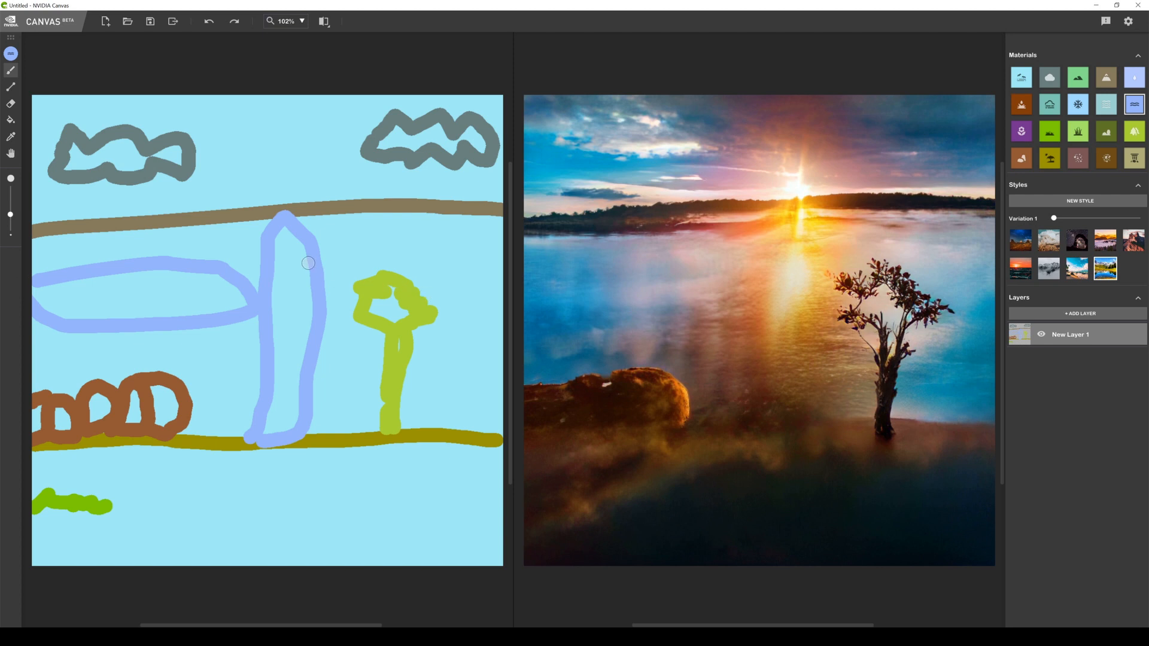
drag(311, 263, 323, 262)
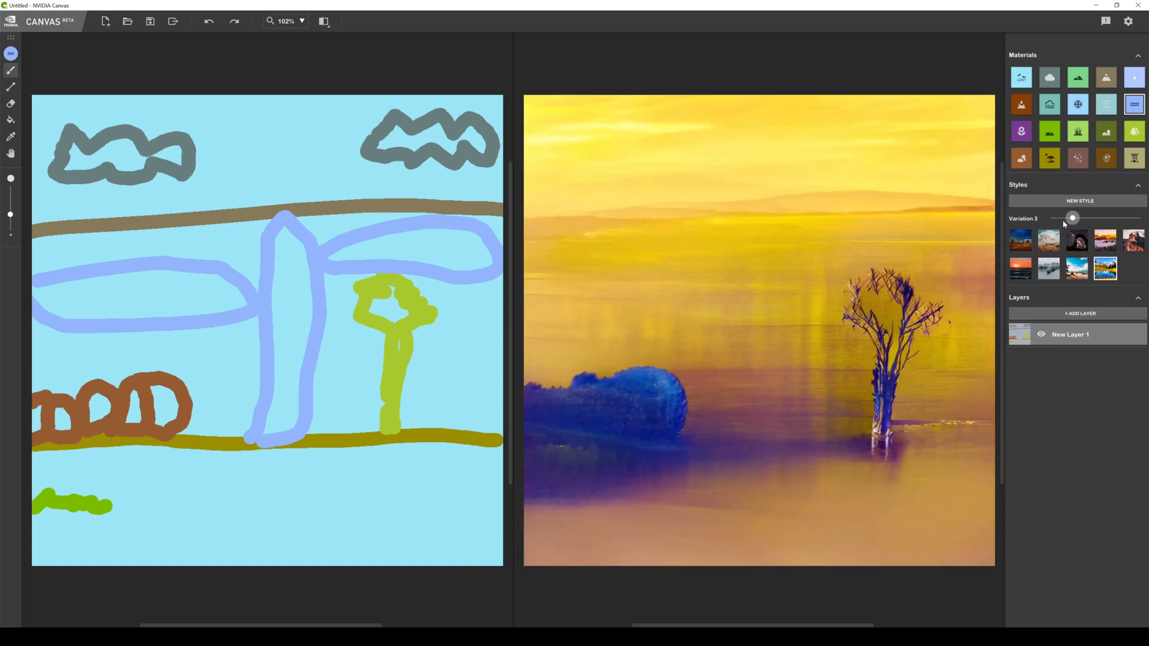
Preview blue dusk, yellow, misty and island variations, ending on the misty teal Variation 6
drag(1071, 217, 1067, 218)
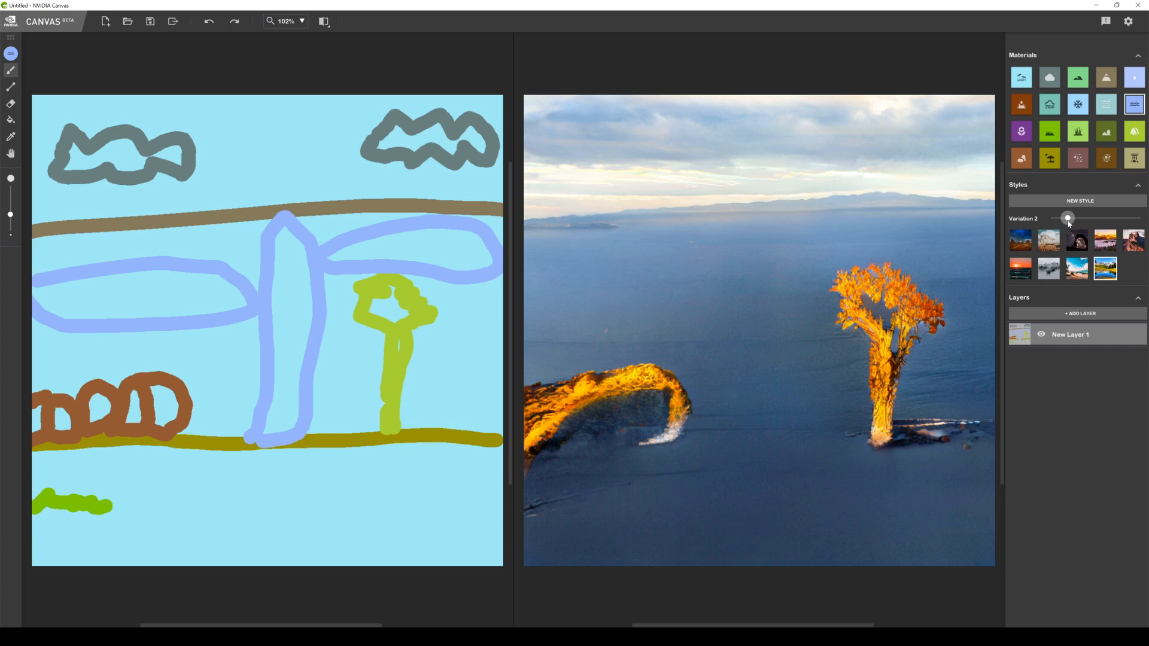
drag(1066, 219, 1083, 218)
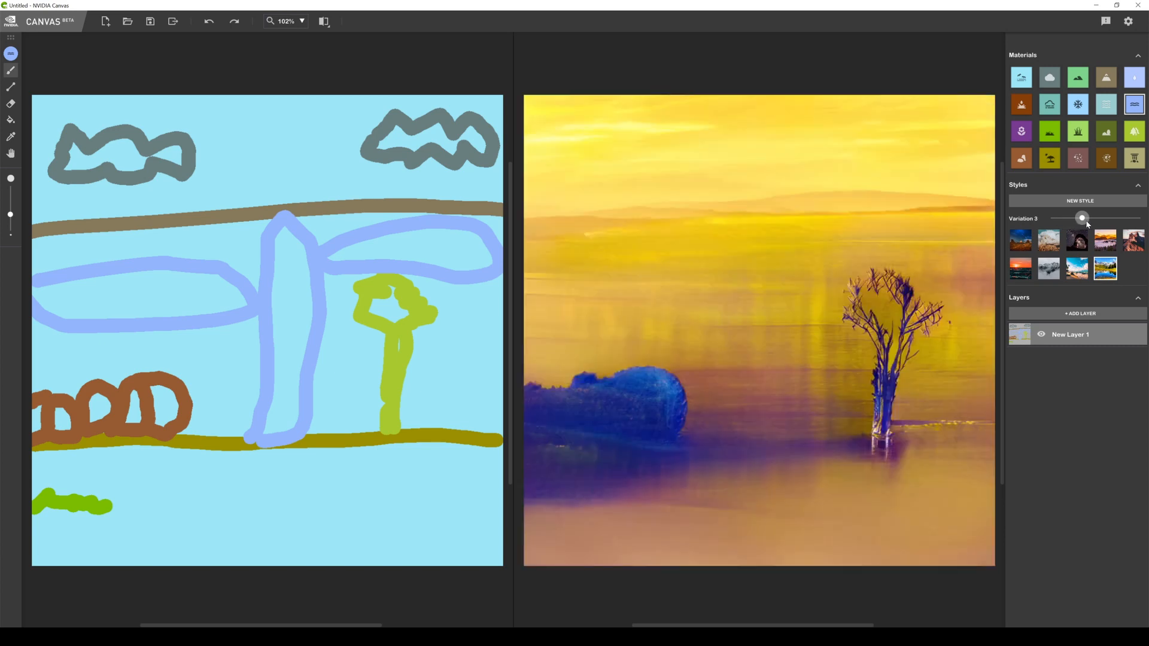
drag(1081, 218, 1101, 218)
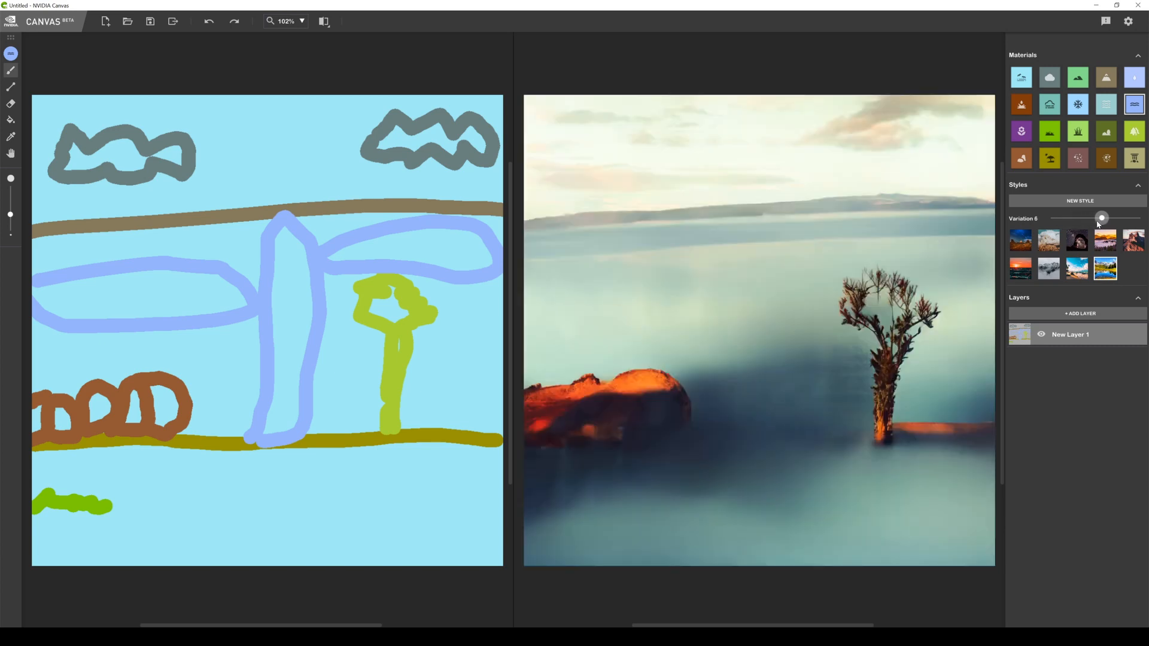
drag(1101, 218, 1090, 219)
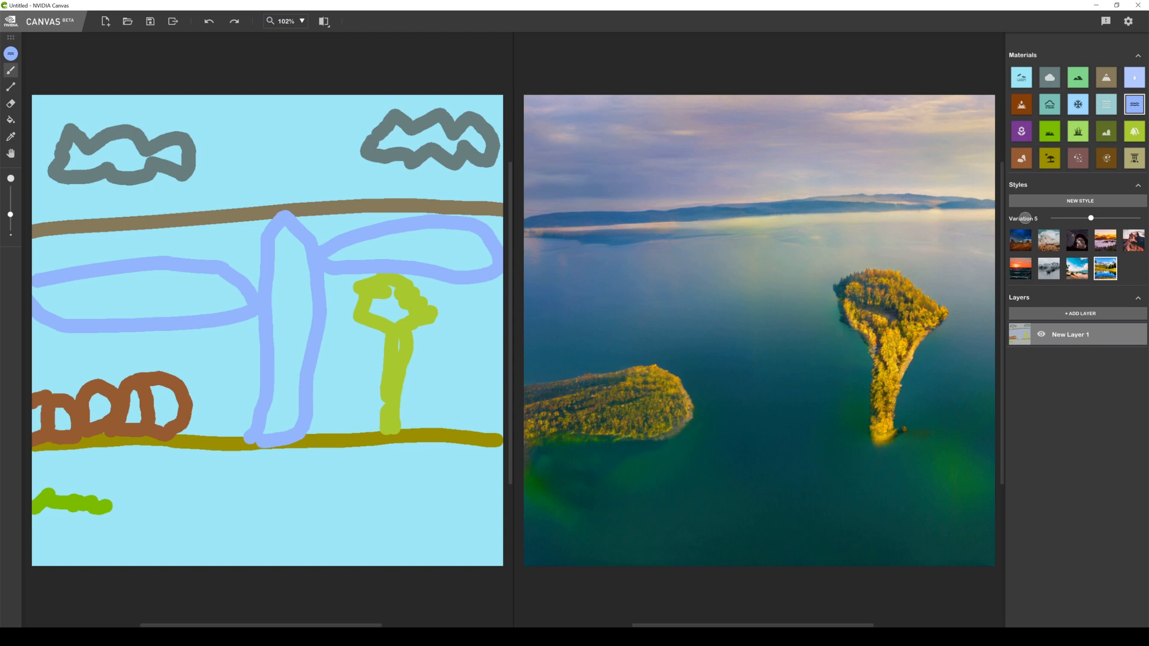
drag(1090, 218, 1106, 218)
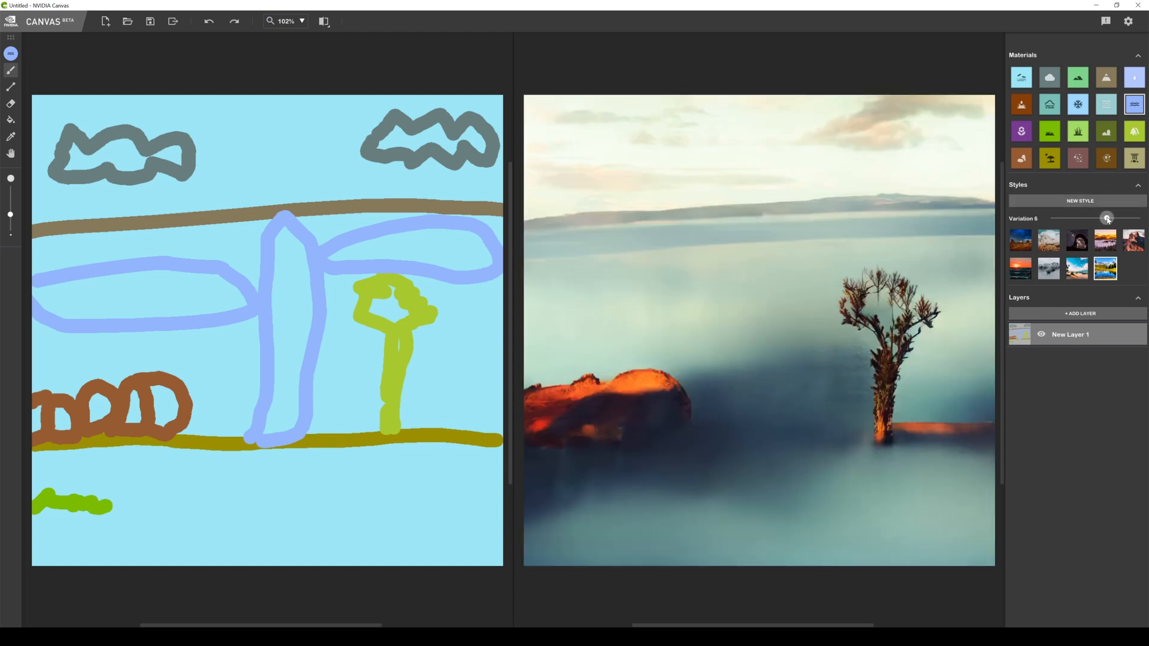